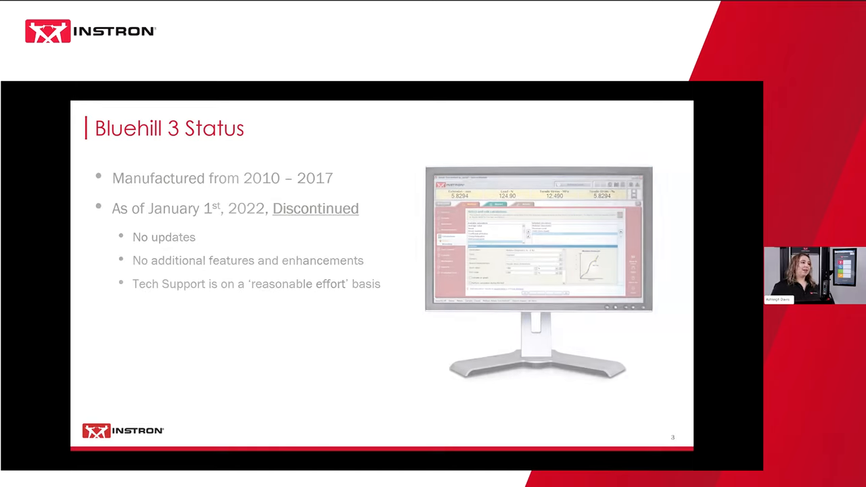
- Advance the slideshow to the Bluehill 3 Status slide on discontinued Windows XP and 7
key("Right")
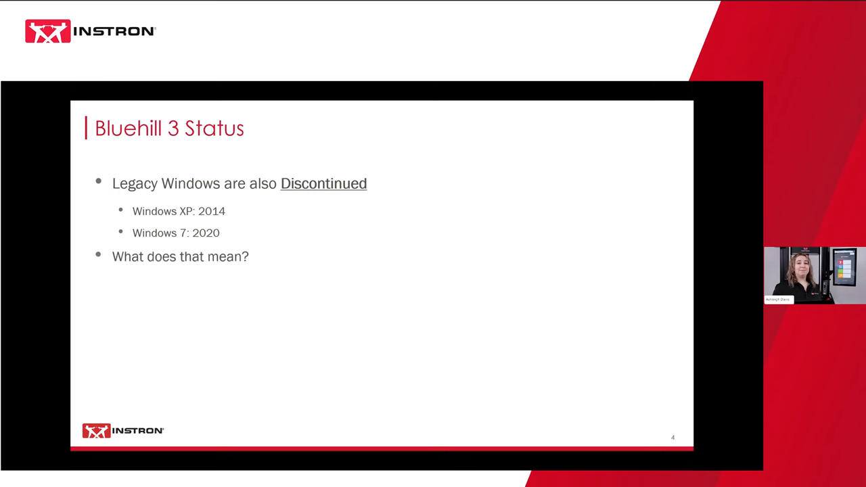
key("Right")
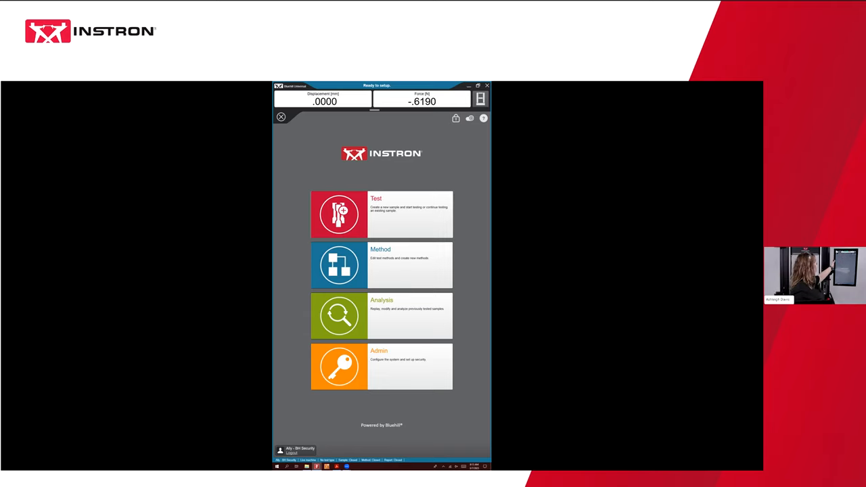
- Start a new test from the home screen's Test tile, bringing up the empty test workspace
left_click(340, 214)
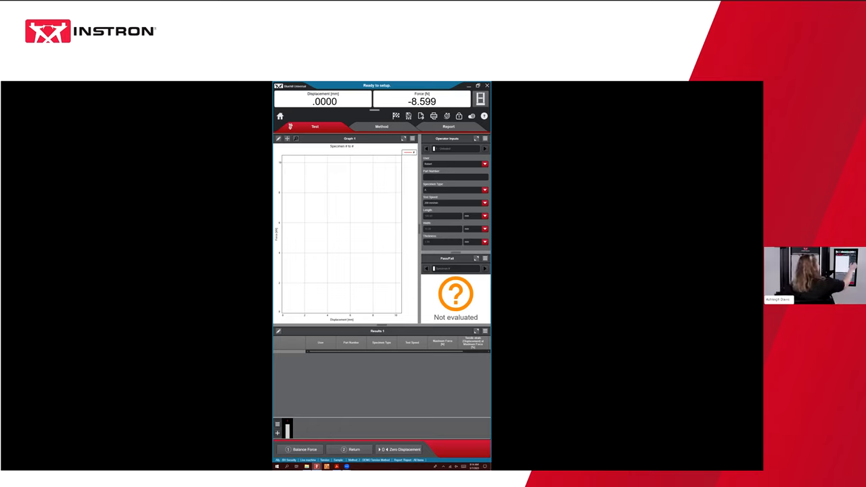
- Enter a specimen input value in the Specimen Inputs panel using the on-screen keyboard
left_click(485, 164)
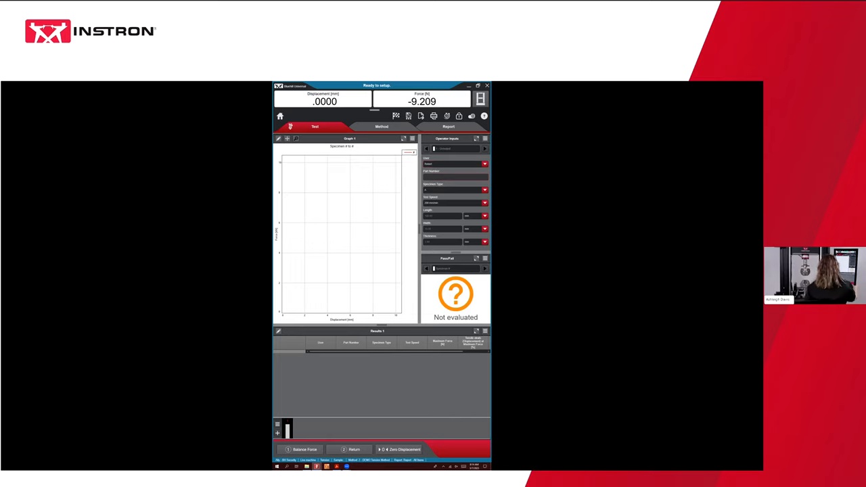
left_click(453, 176)
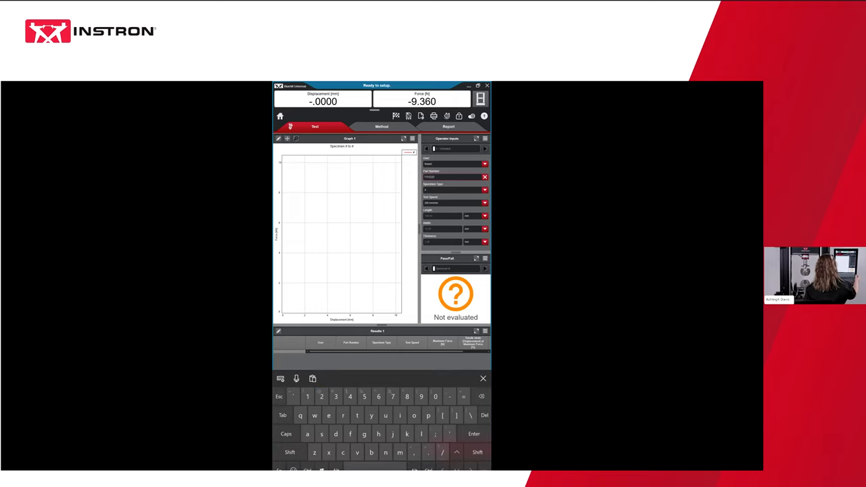
left_click(482, 379)
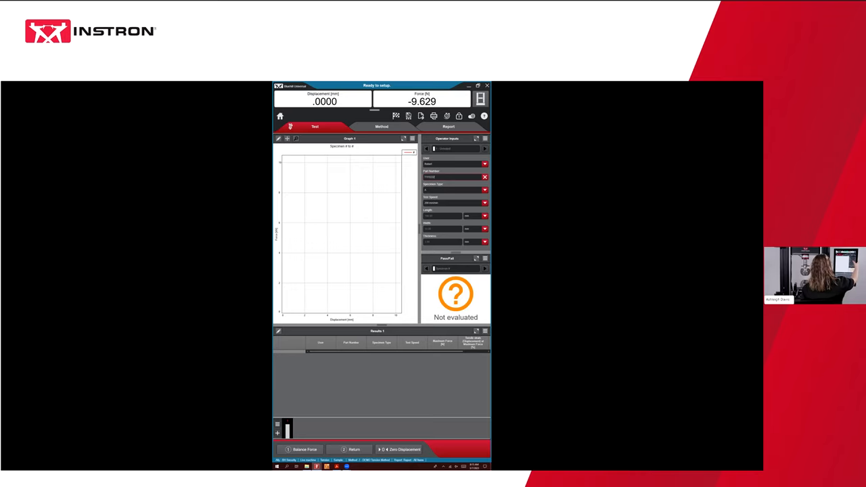
- Start the tensile test so the specimen is pulled and the load curve plots under the keep-clear warning
left_click(485, 191)
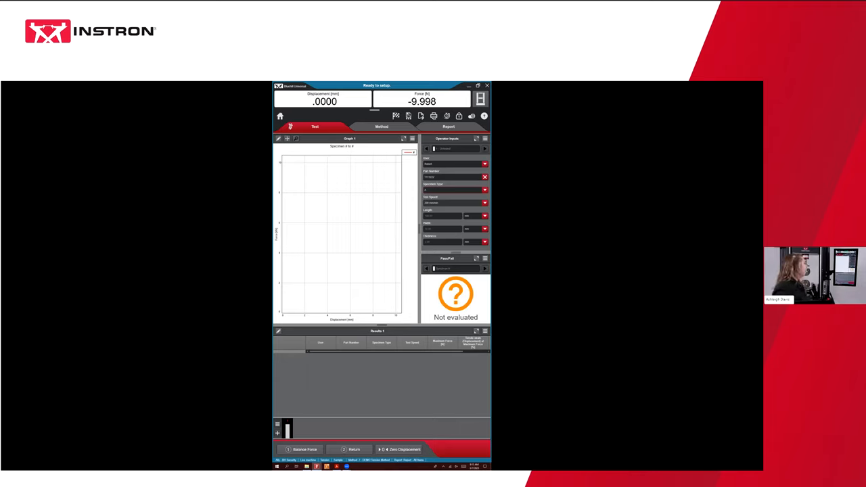
left_click(485, 189)
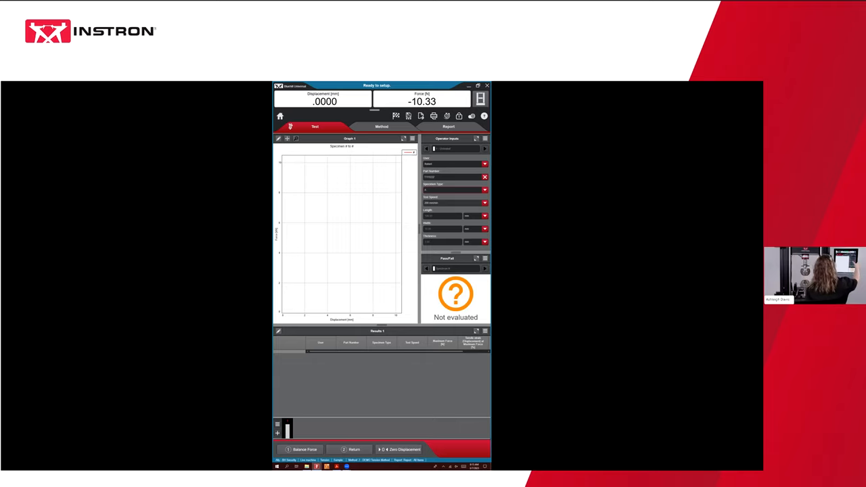
left_click(484, 203)
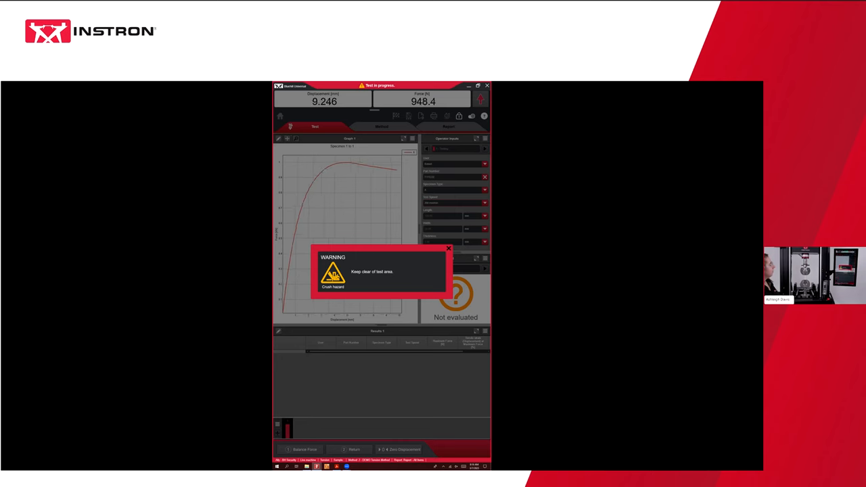
- Adjust the failure bounds in the Maximum Force result properties and confirm them
left_click(448, 249)
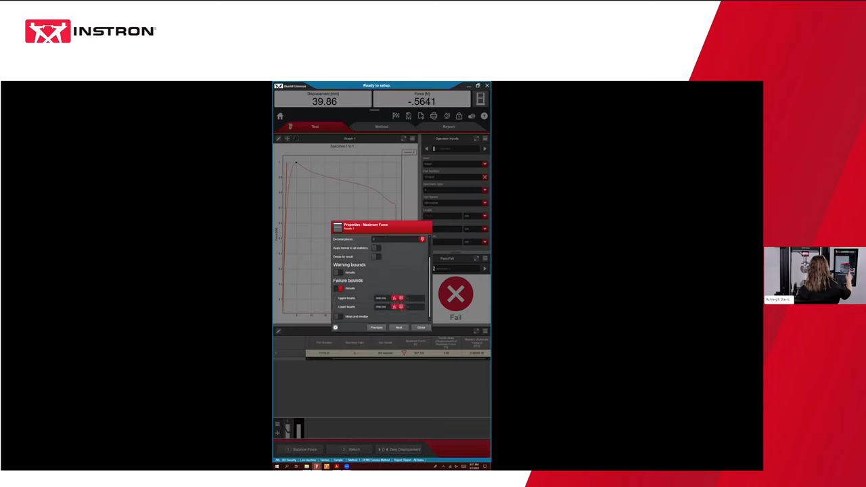
left_click(378, 306)
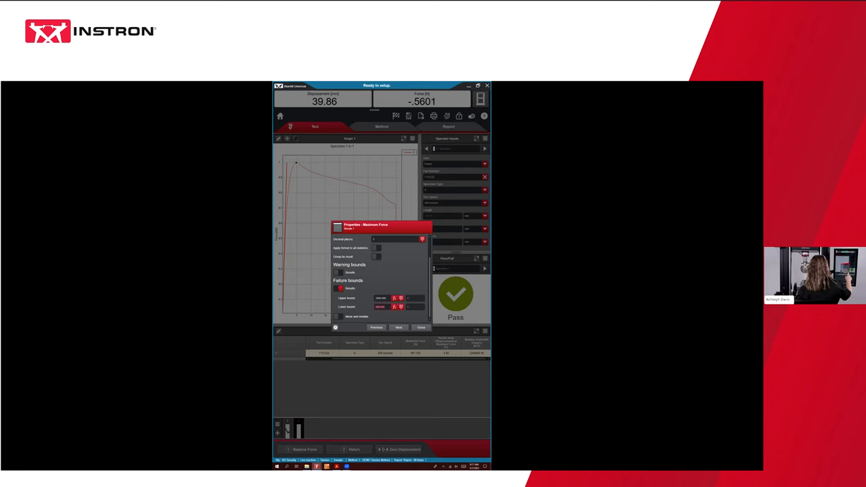
left_click(414, 327)
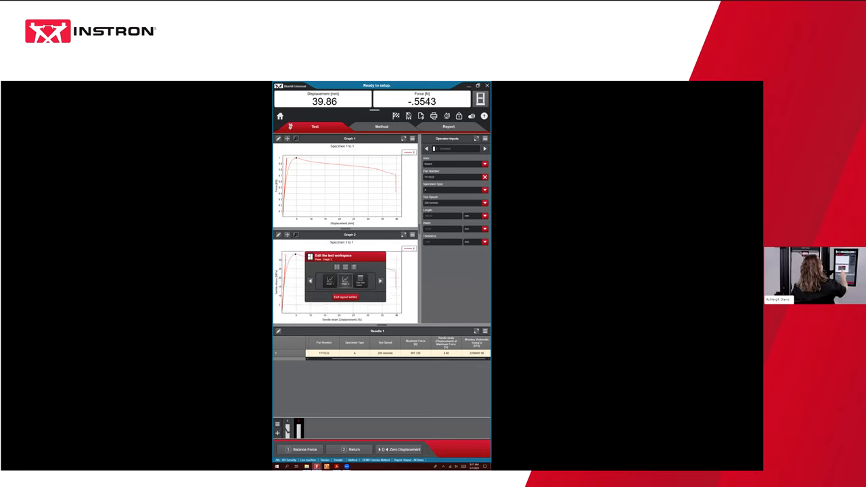
- Make the empty workspace panel a Graph component, creating Graph 2 beneath the first graph
left_click(341, 298)
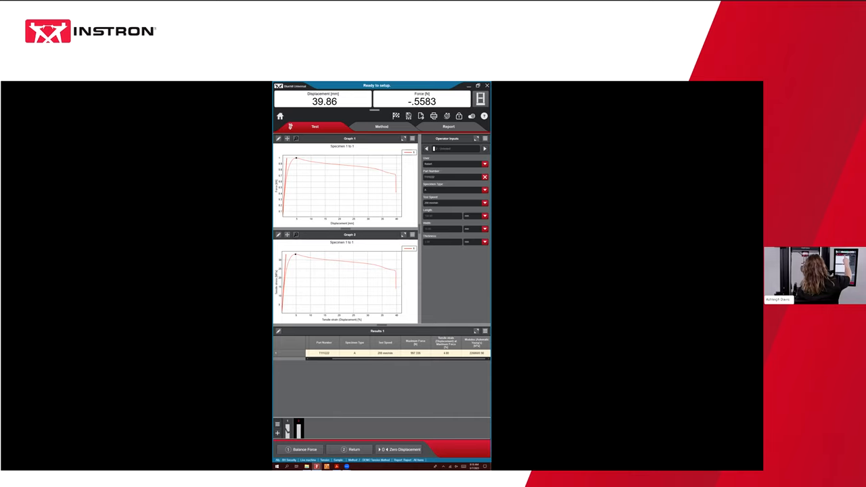
- Go into the Method area and bring up its Measurements page listing available measurement types
left_click(382, 126)
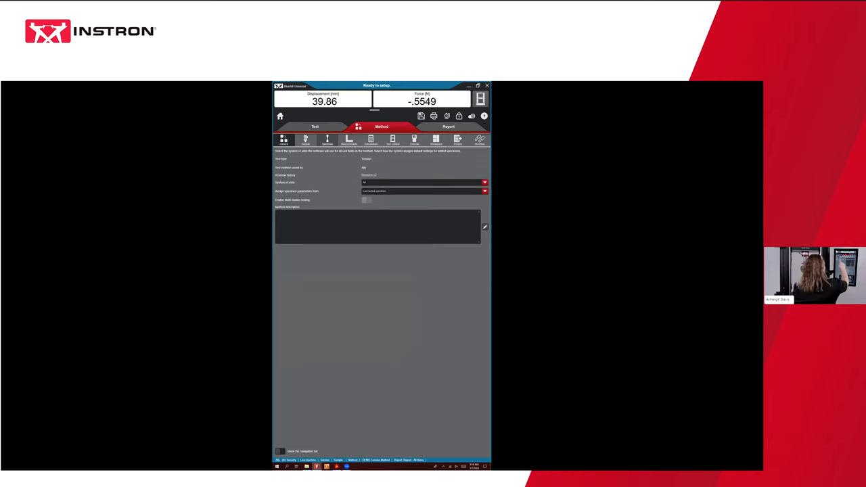
left_click(332, 141)
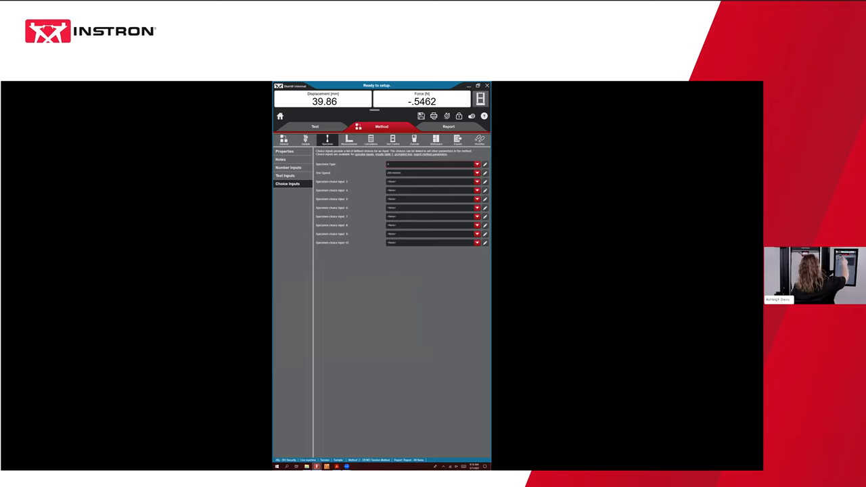
left_click(354, 139)
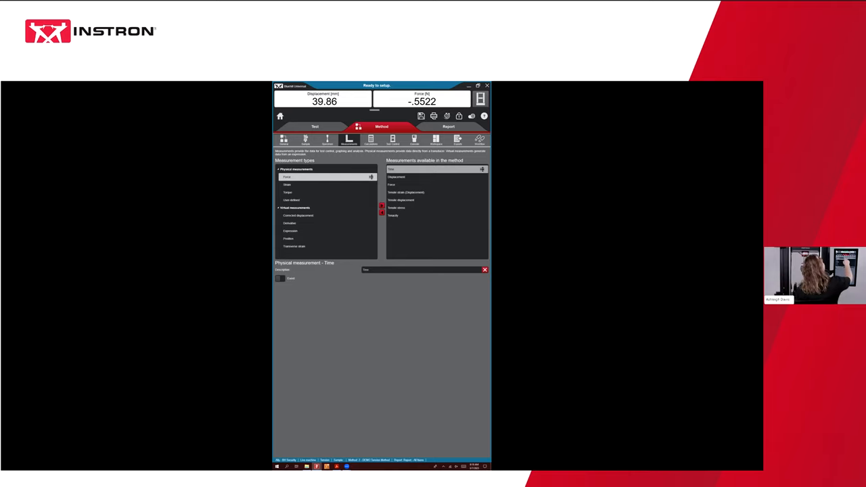
- In Calculations, move a third calculation into Selected calculations and adjust its settings
left_click(368, 141)
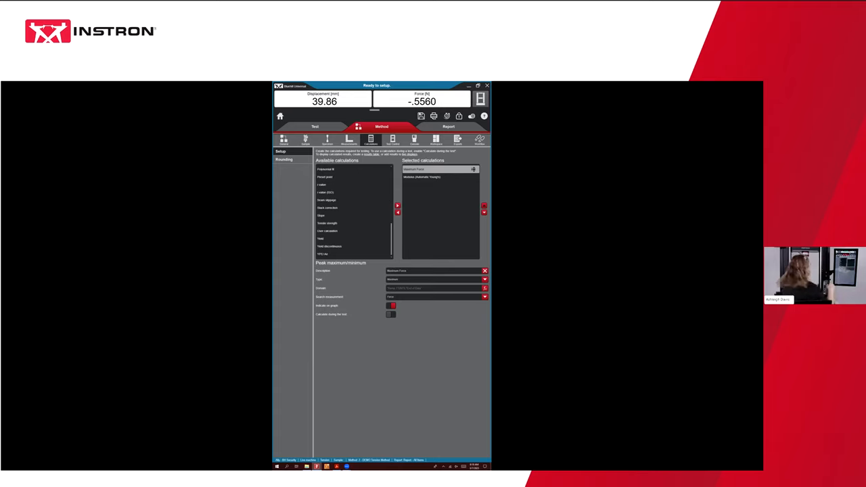
left_click(345, 238)
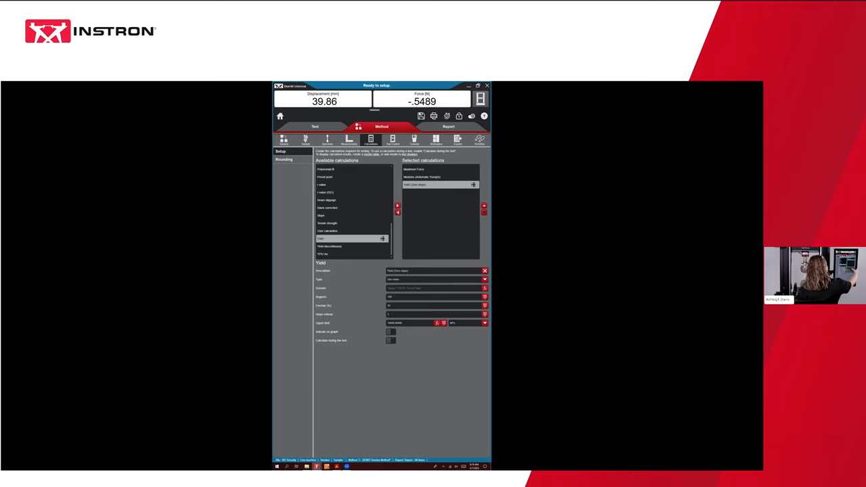
left_click(484, 279)
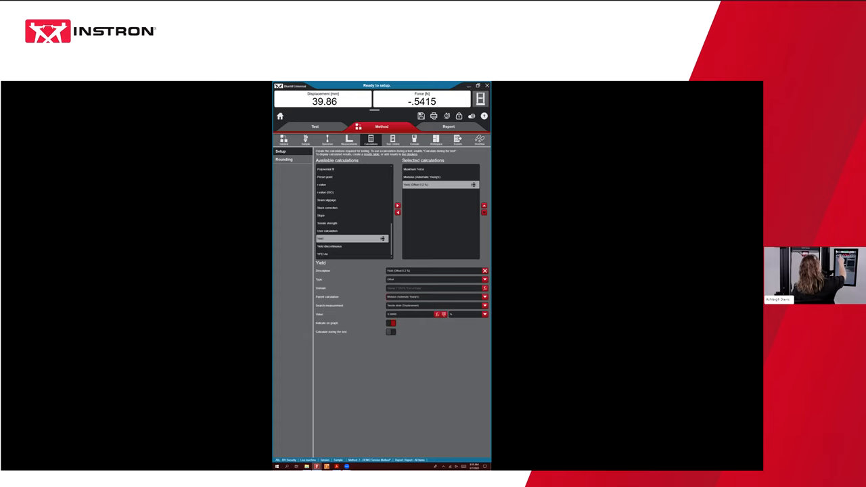
left_click(317, 127)
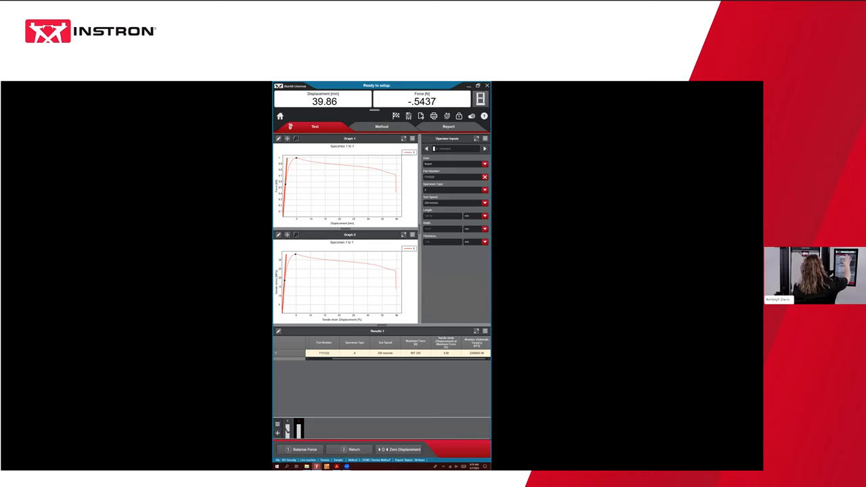
left_click(381, 126)
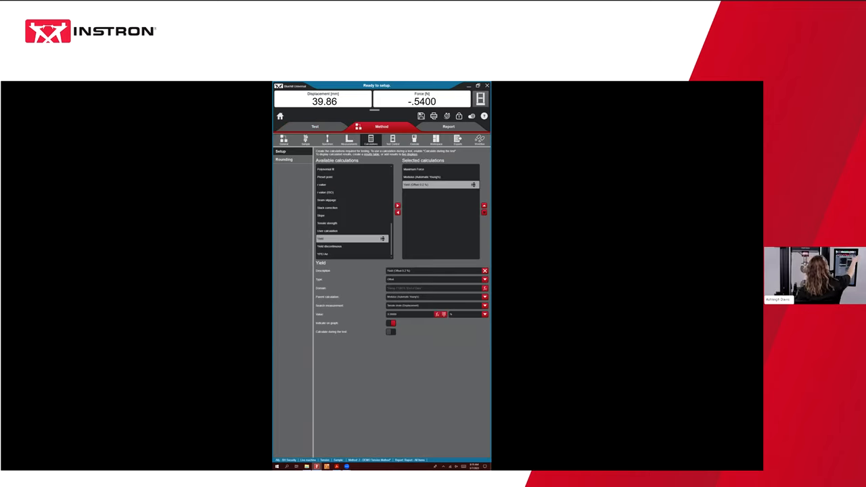
left_click(433, 138)
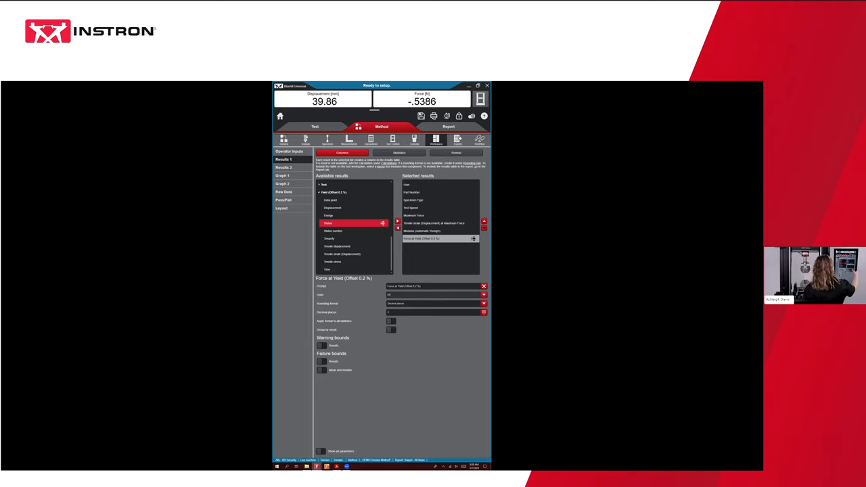
- Finish reviewing the Force at Yield result and return to the Test workspace with its extra results column
left_click(482, 295)
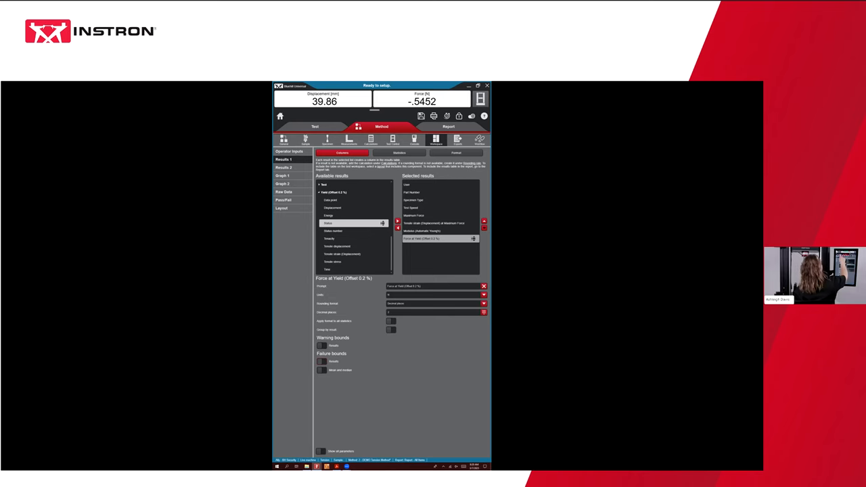
left_click(314, 127)
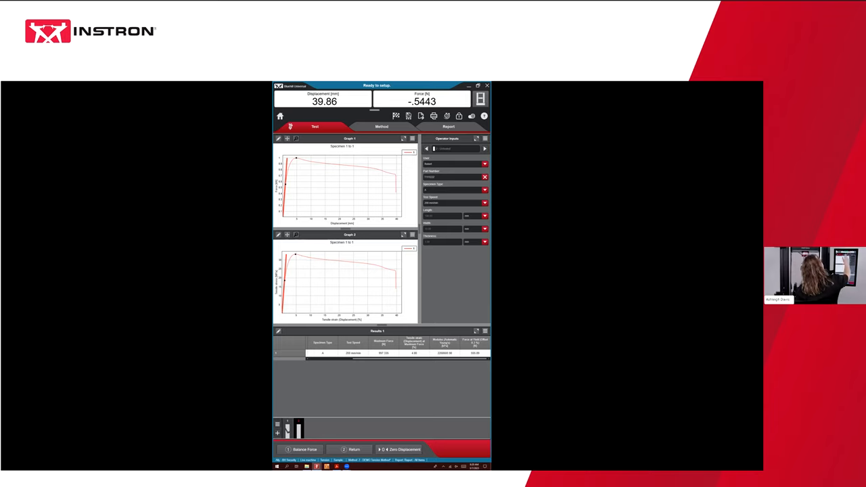
- Reopen the Method's Test Control section and show the method revision history
left_click(382, 126)
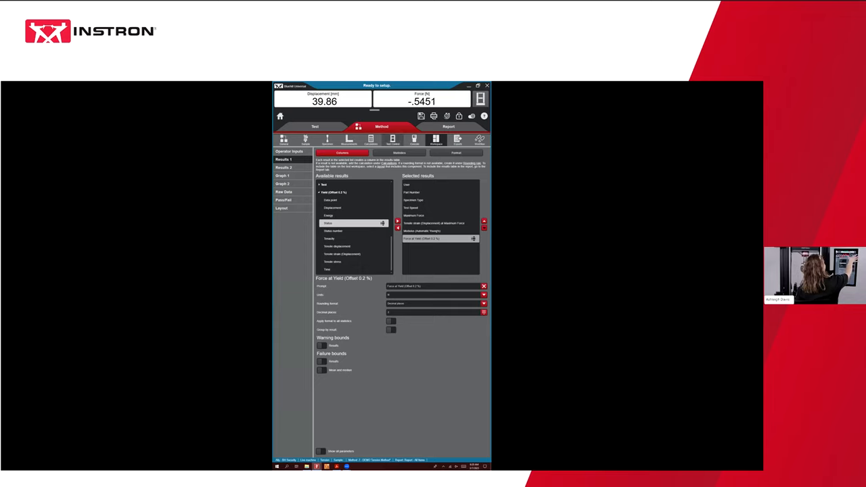
left_click(407, 141)
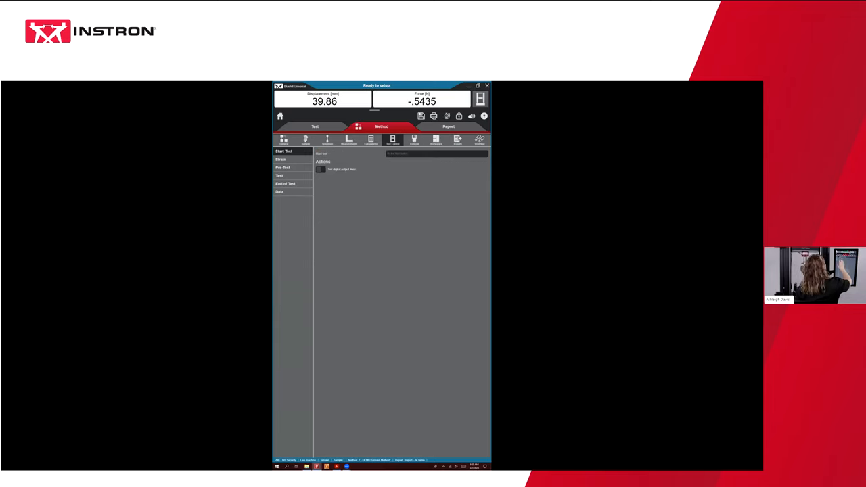
left_click(285, 176)
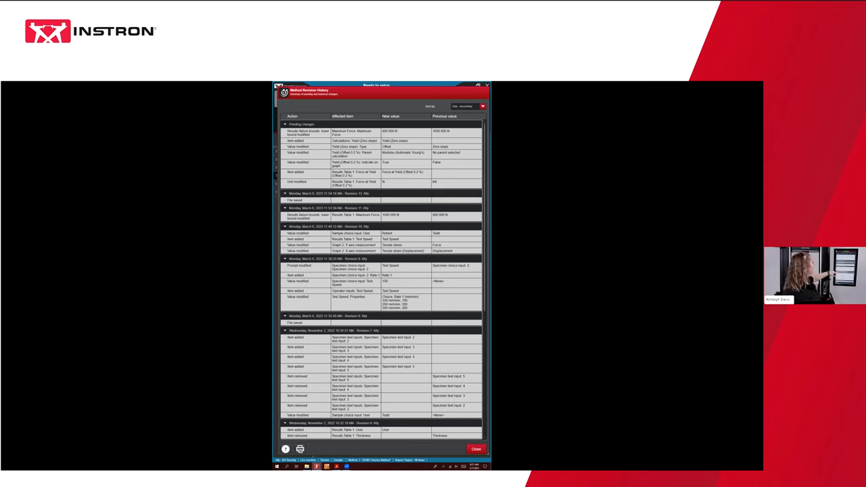
- Scroll down the Method Revision History to reach older revisions and their changed items
scroll("down", 3)
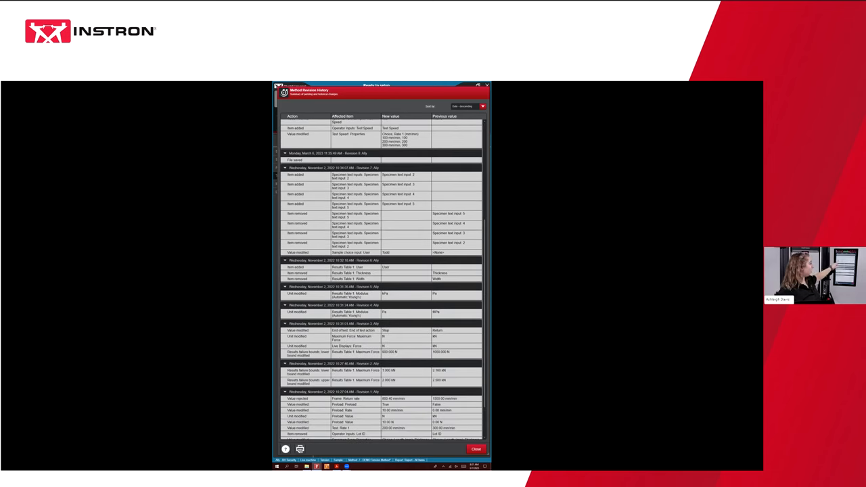
scroll("down", 3)
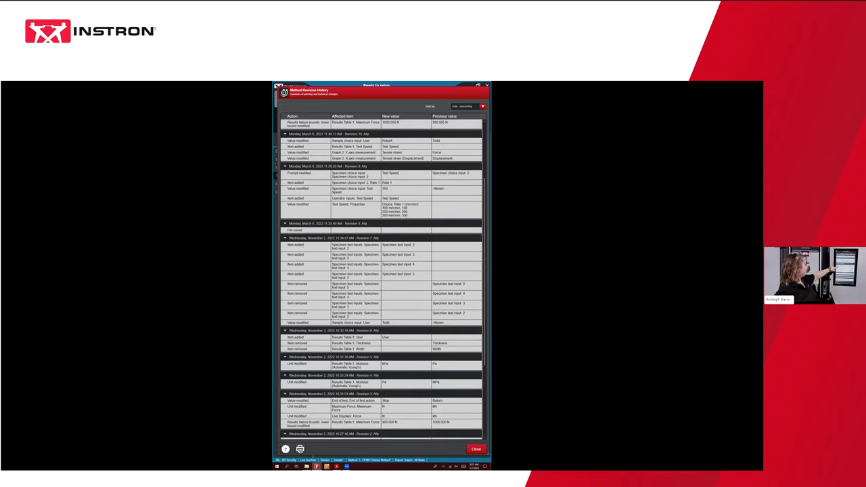
scroll("down", 3)
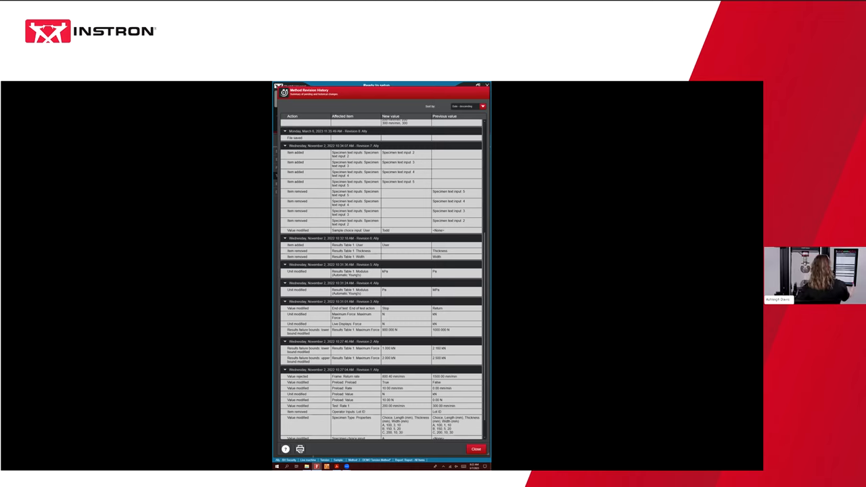
- Close the method history, view the sample's revision history with pending changes, and dismiss it
left_click(477, 450)
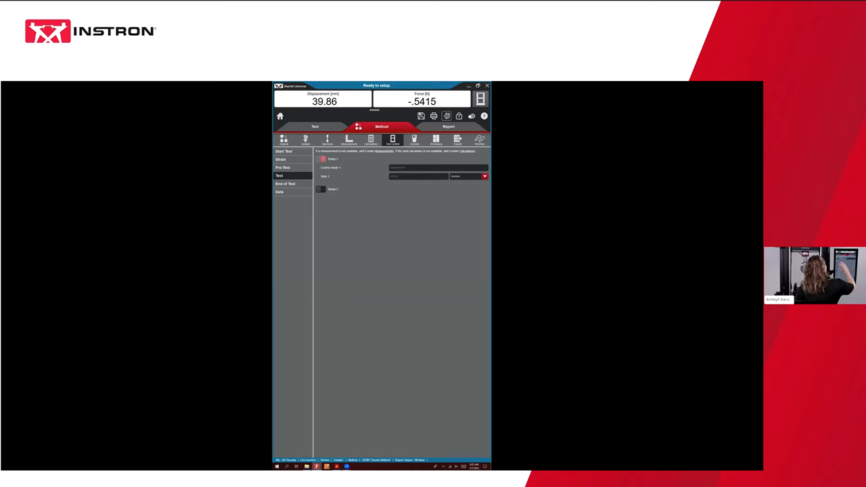
left_click(314, 126)
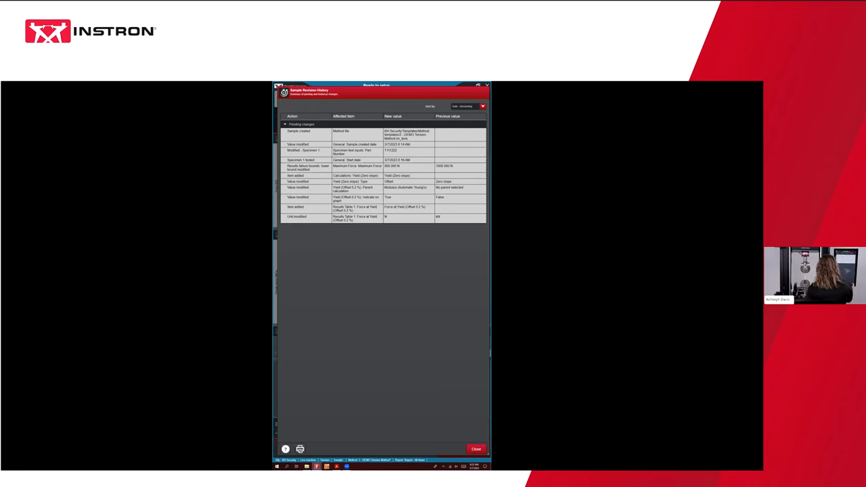
left_click(477, 450)
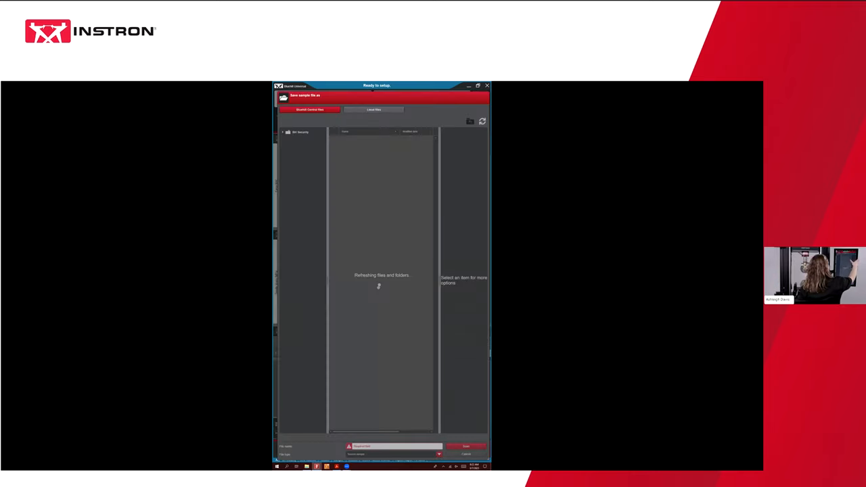
- Save the sample as 'Tuesday' in the local Output folder
left_click(373, 109)
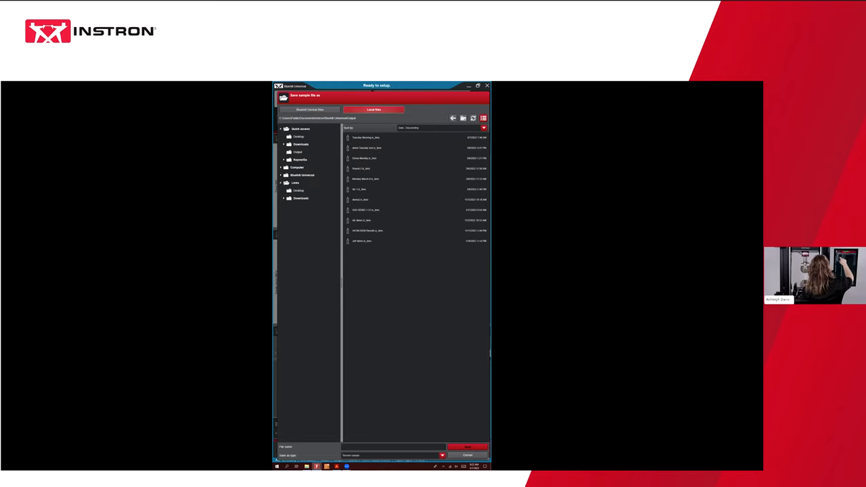
left_click(298, 151)
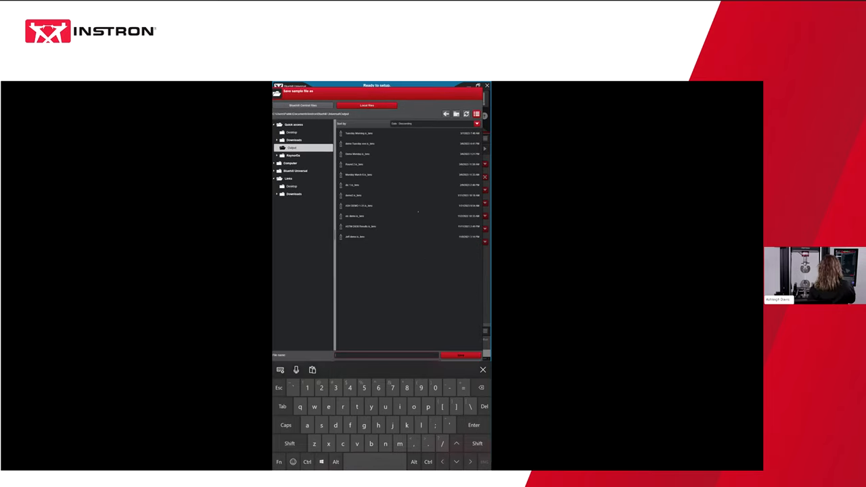
type("Tuesday March 7")
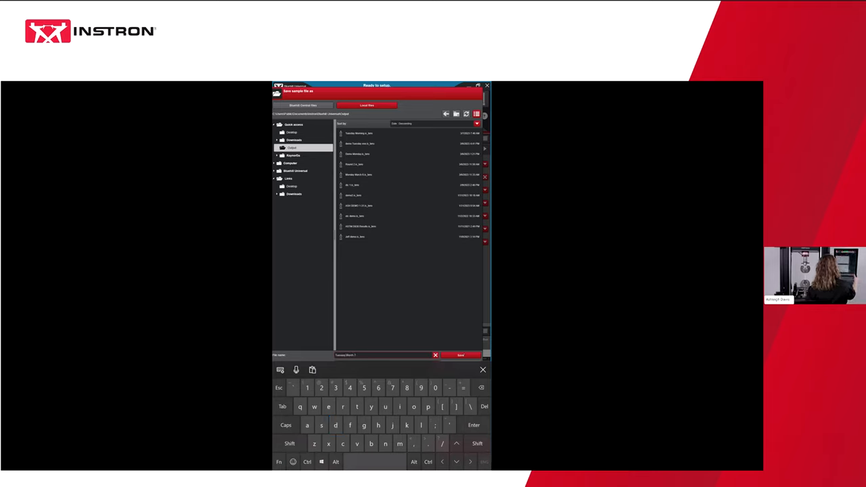
left_click(460, 355)
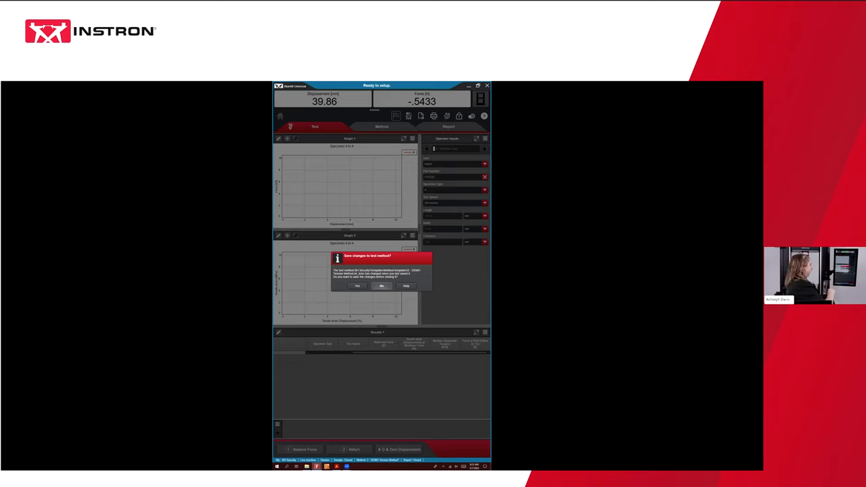
- Answer No to saving test method changes, returning to the Test start screen
left_click(382, 286)
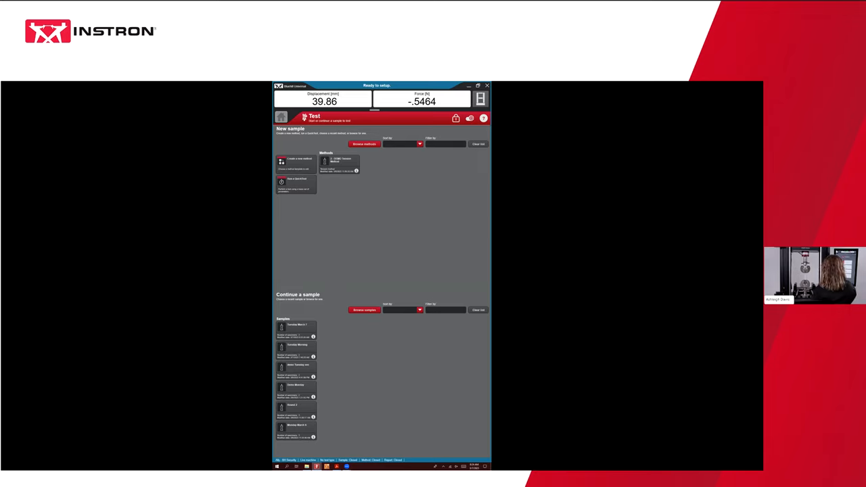
- Return to the home screen and enter the Method area
left_click(281, 119)
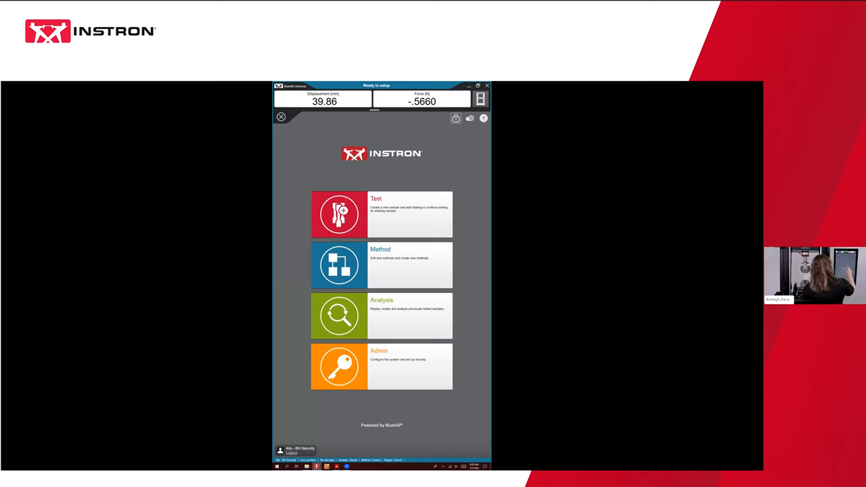
left_click(382, 264)
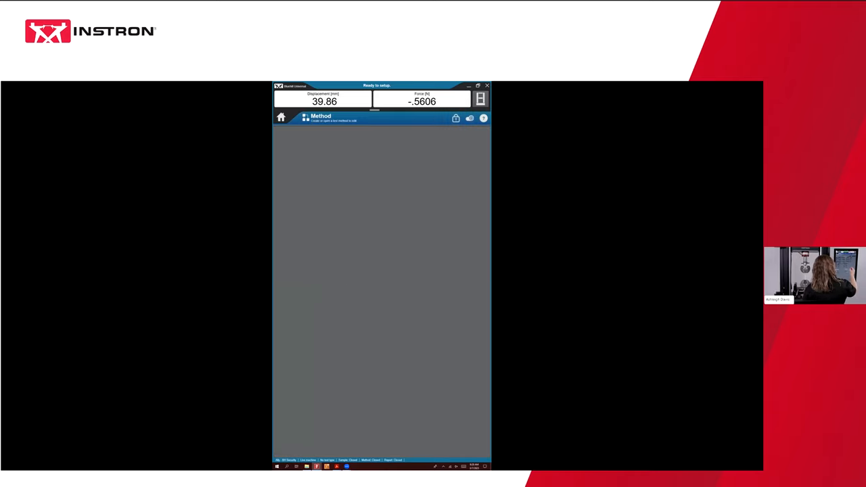